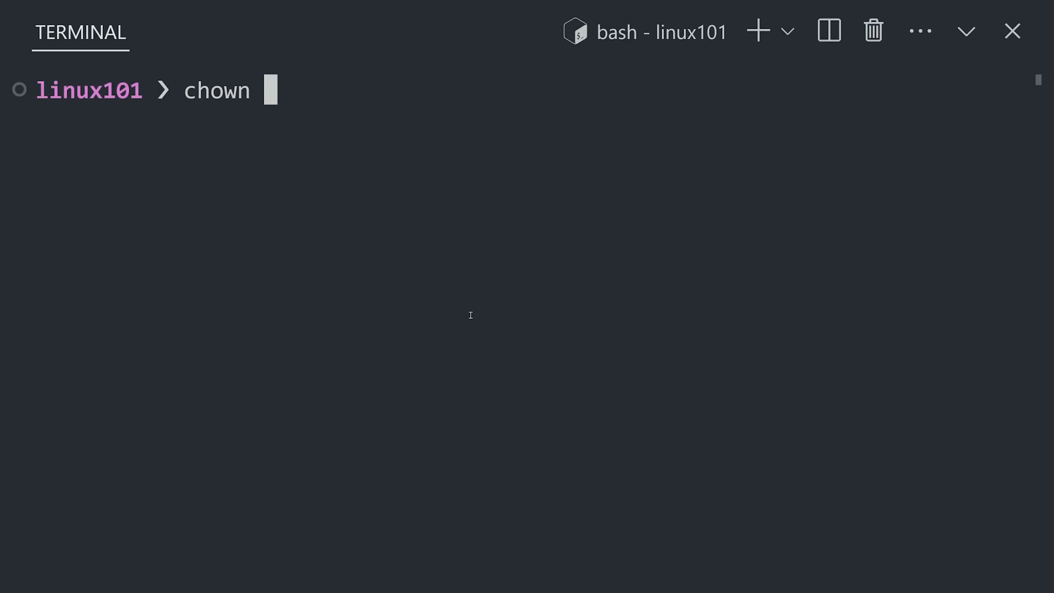
- Compose chown giving billybob ownership of file.txt, then begin the ps command
text(billybob f)
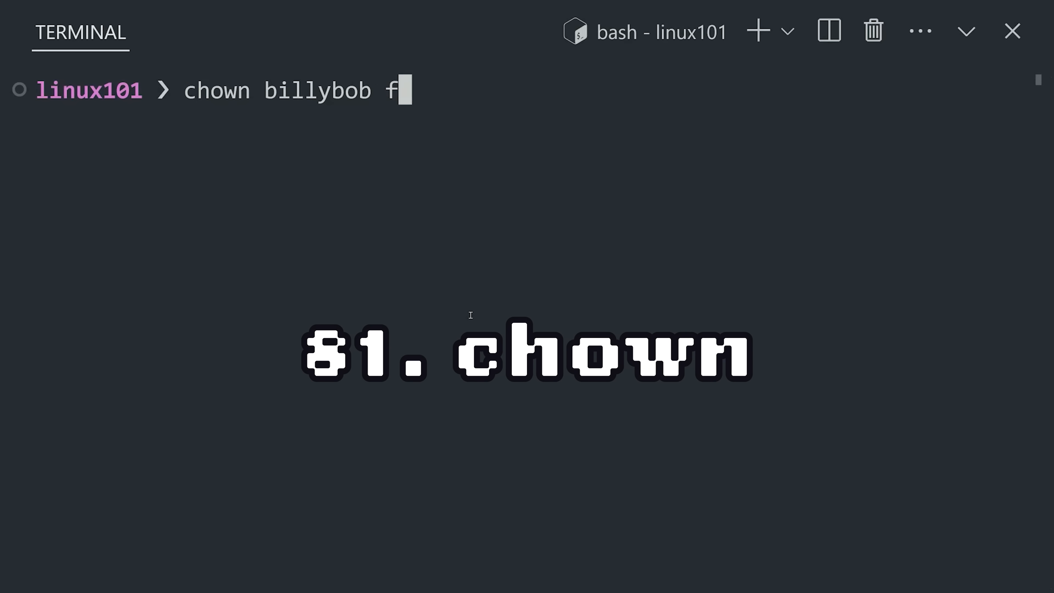
text(ile.txt)
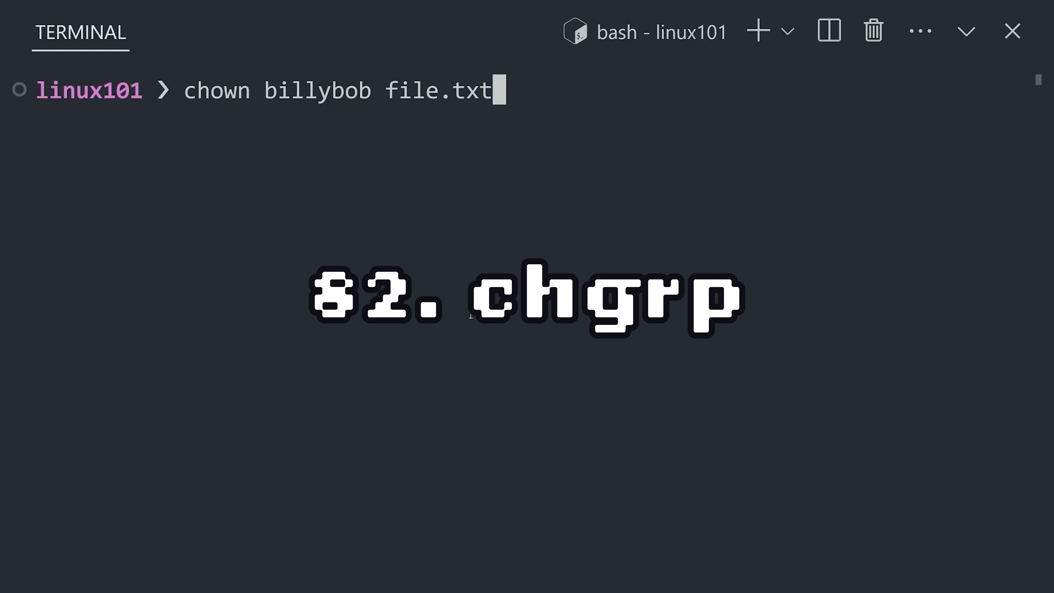
text(ps -ef)
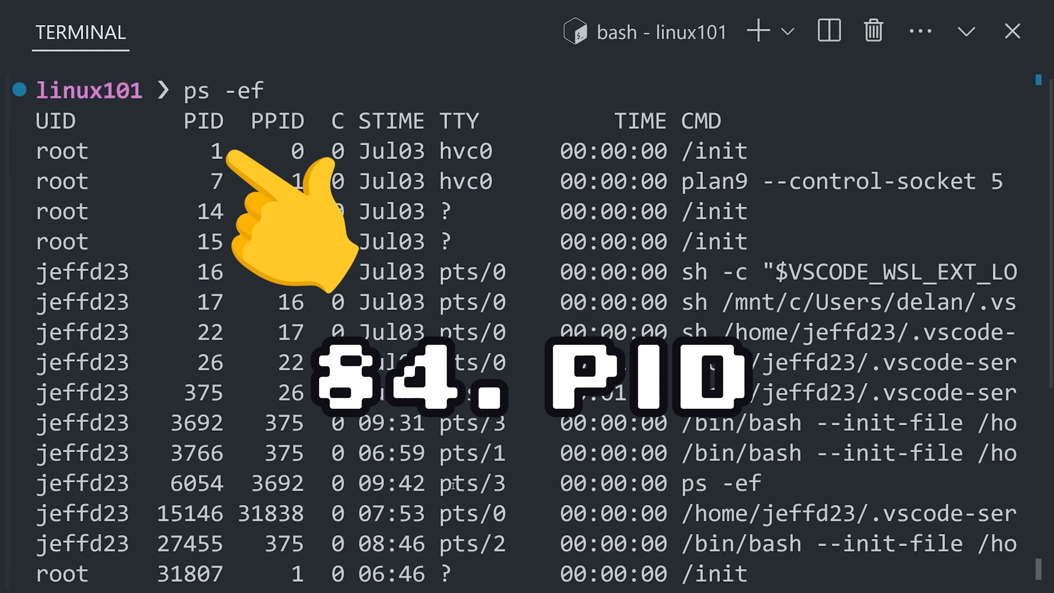
- Launch htop and search its process list for 'nod'
text(htop)
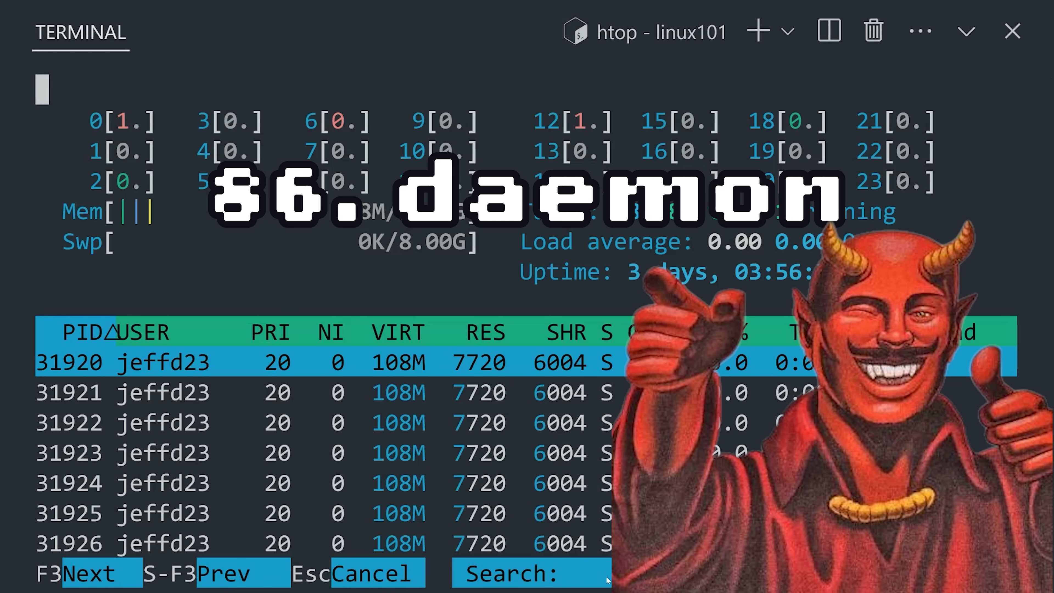
text(nod)
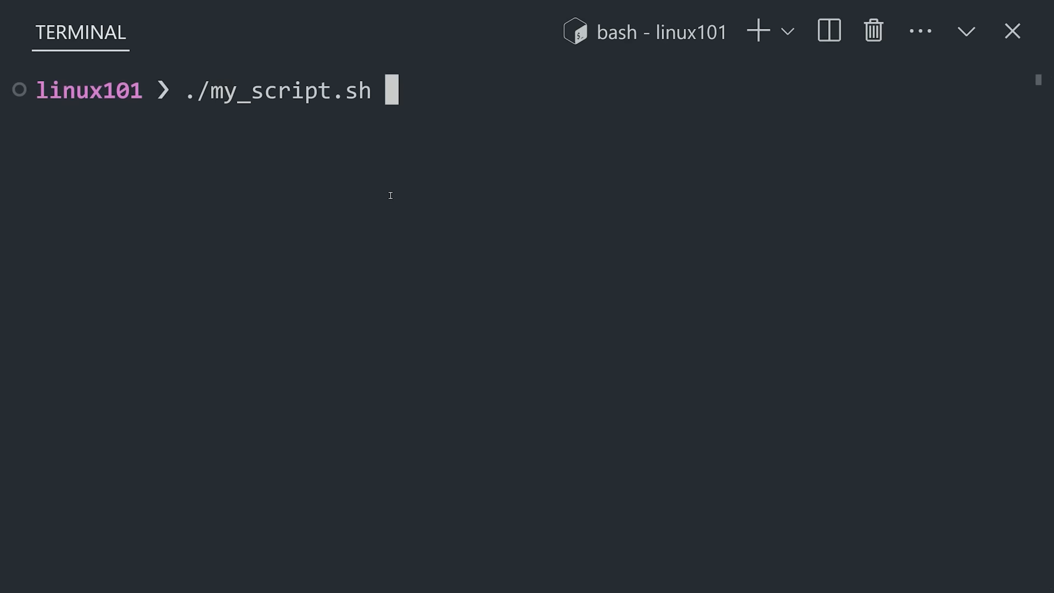
- Run ./my_script.sh & as background job 1, then enter crontab -e
text(&)
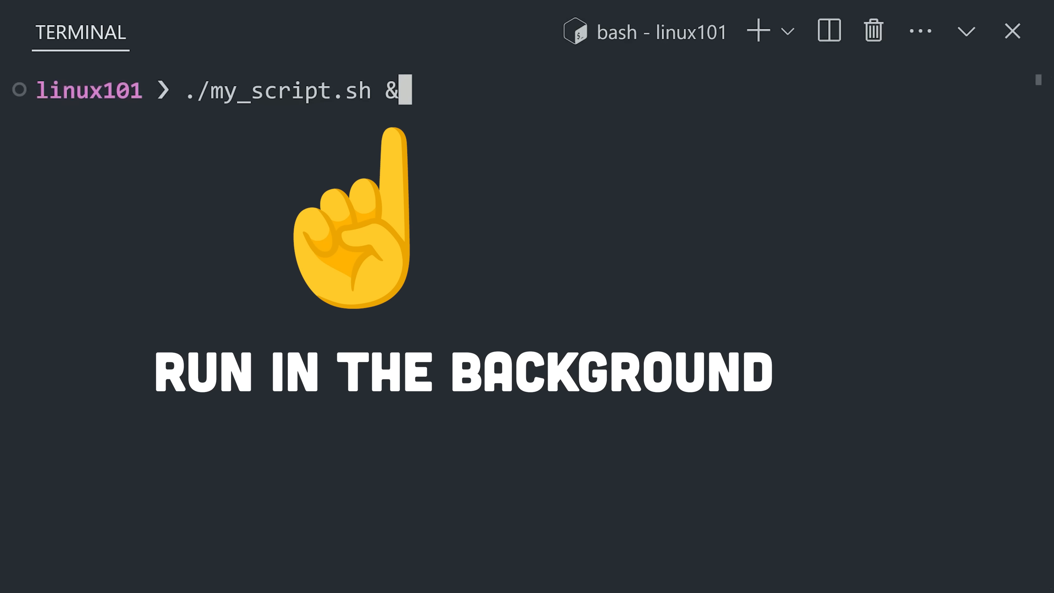
key(Return)
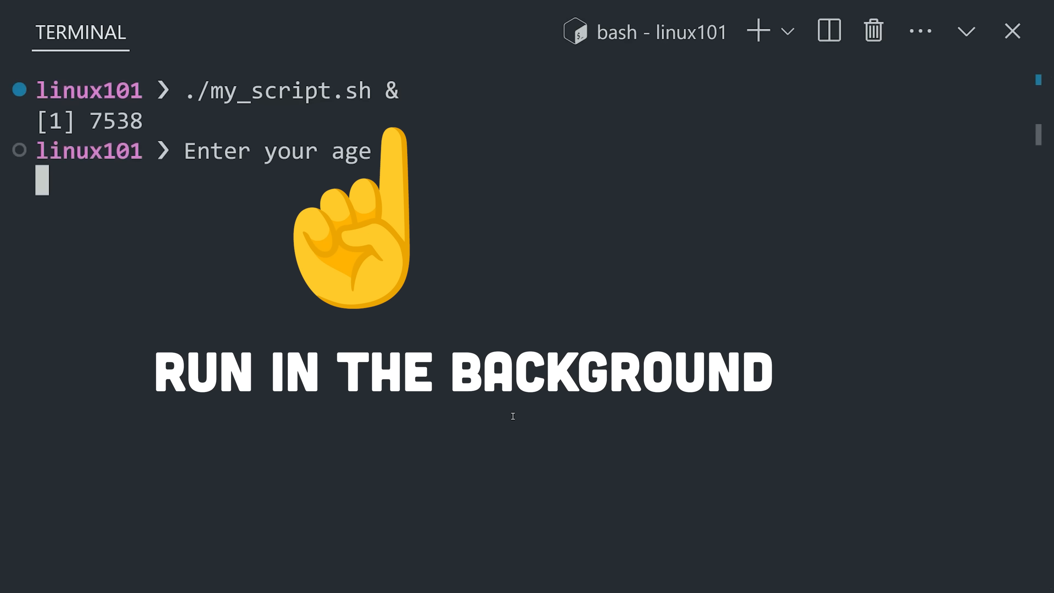
text(crontab -e)
text(kill 69)
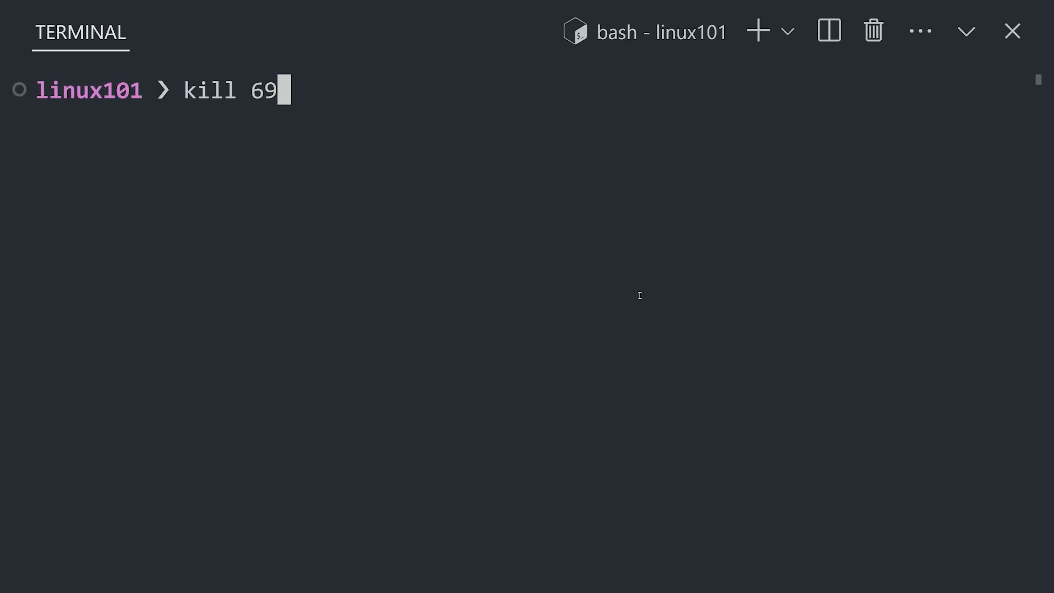
- Write kill for PID 69420, then the forced kill -9 69420
text(420)
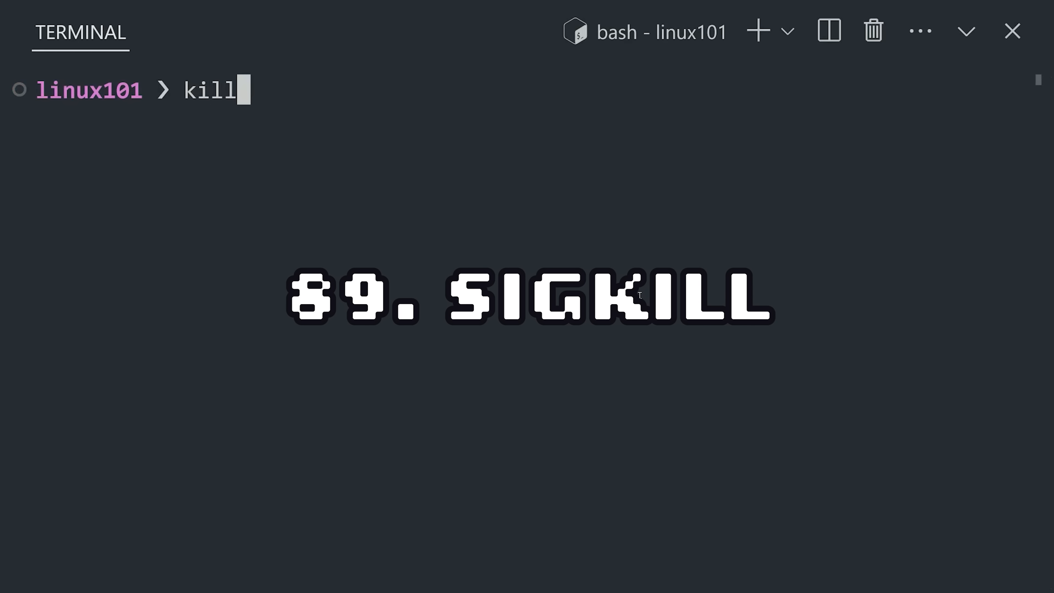
text(-9 69420)
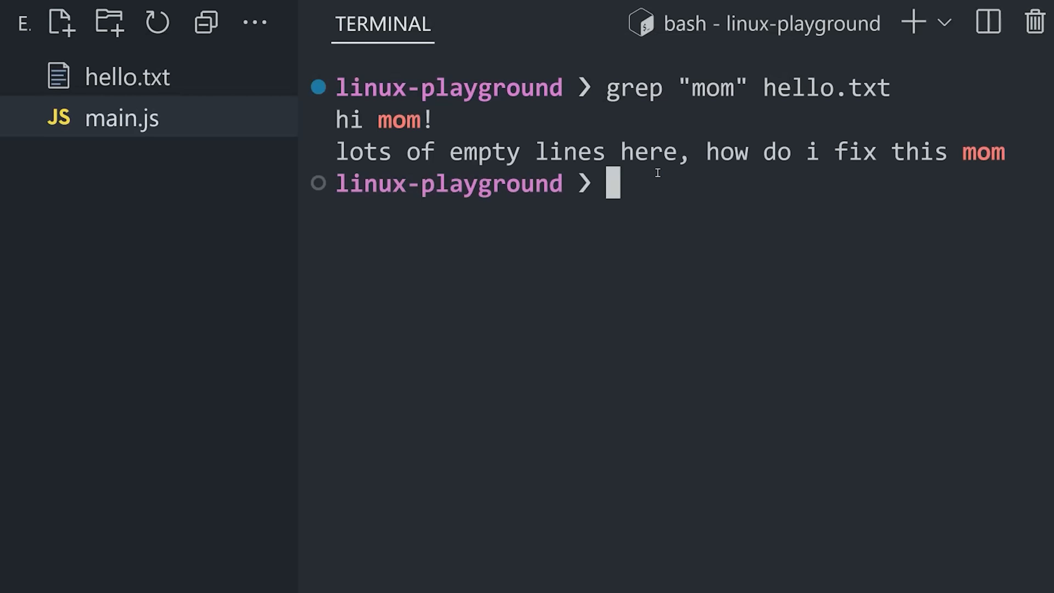
- Run grep "mom" hello.txt, then create archive.tar.gz from ./movies/ with tar -czvf
text(grep "mom" hello.txt)
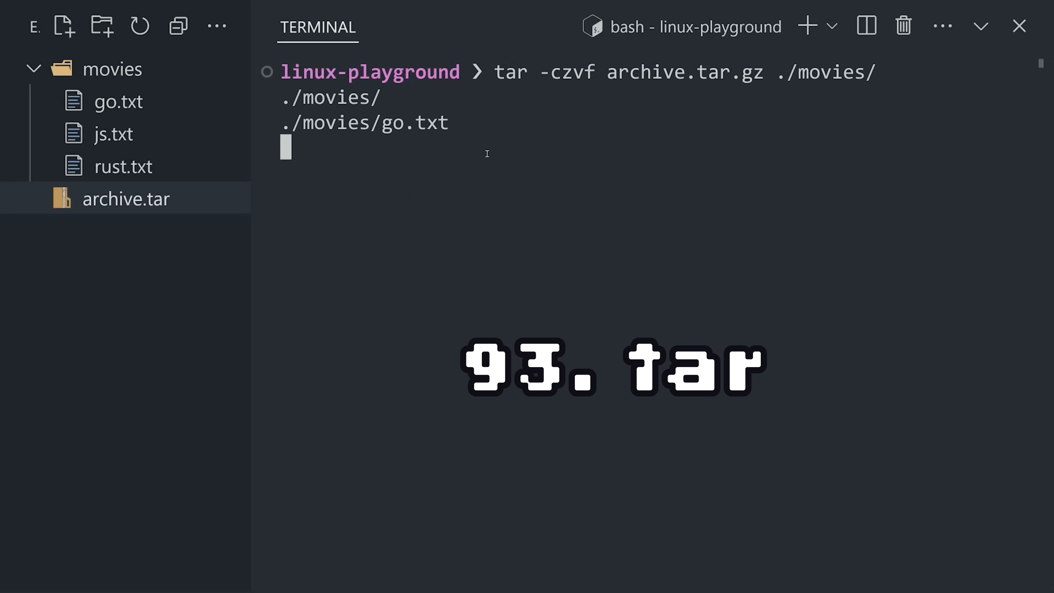
key(Enter)
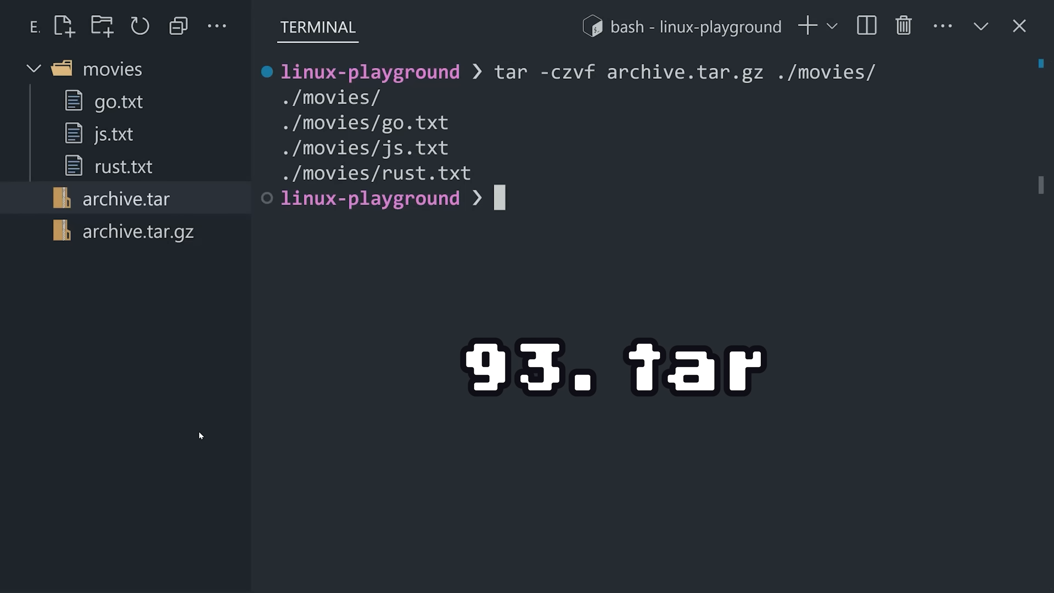